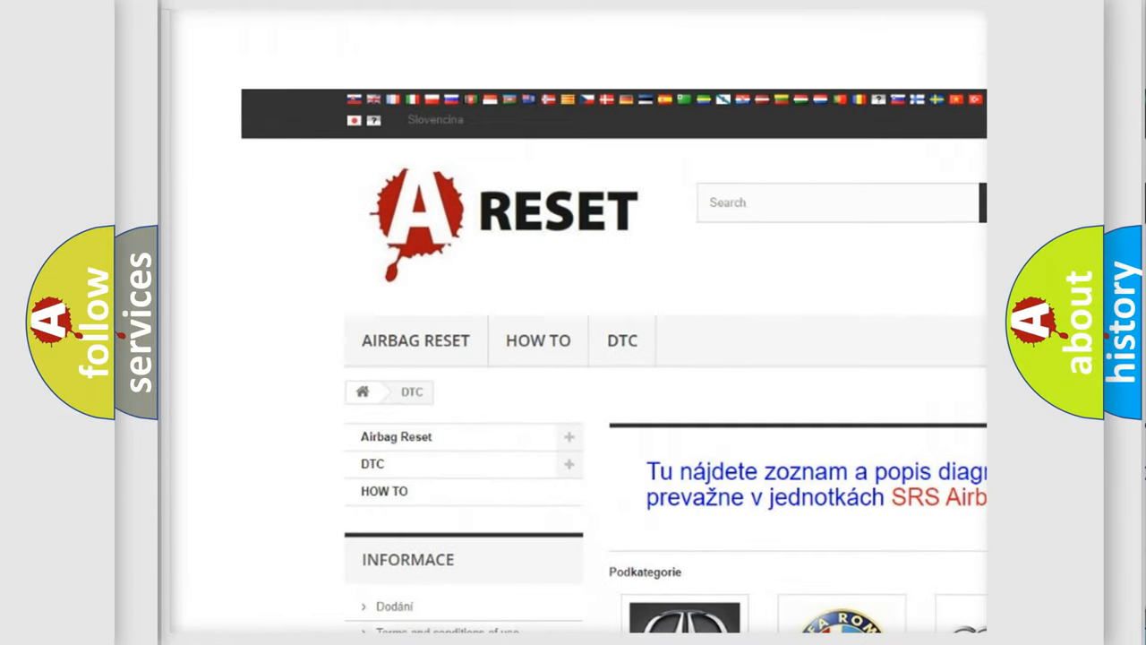
pyautogui.scroll(-3)
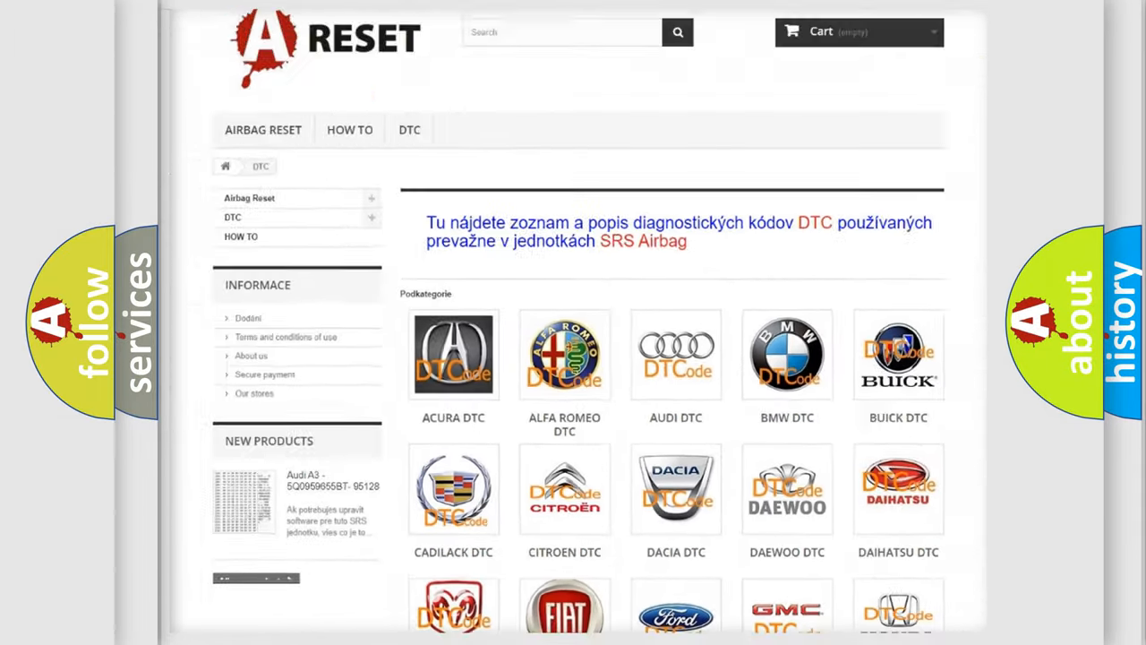
pyautogui.scroll(-3)
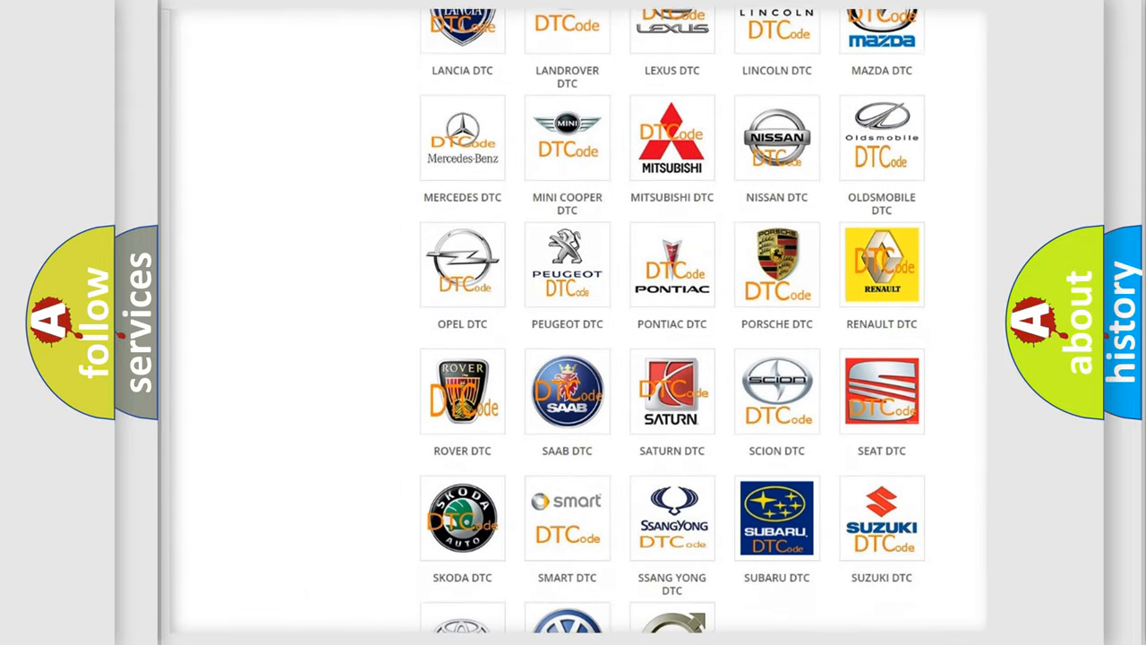
pyautogui.scroll(-3)
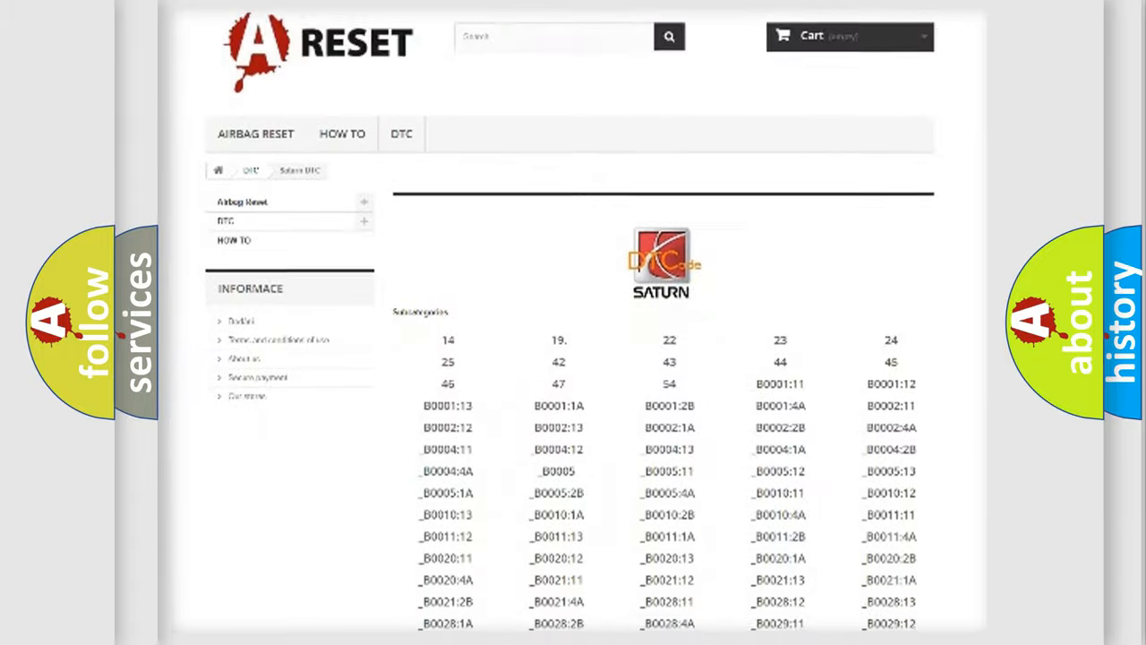
pyautogui.scroll(-3)
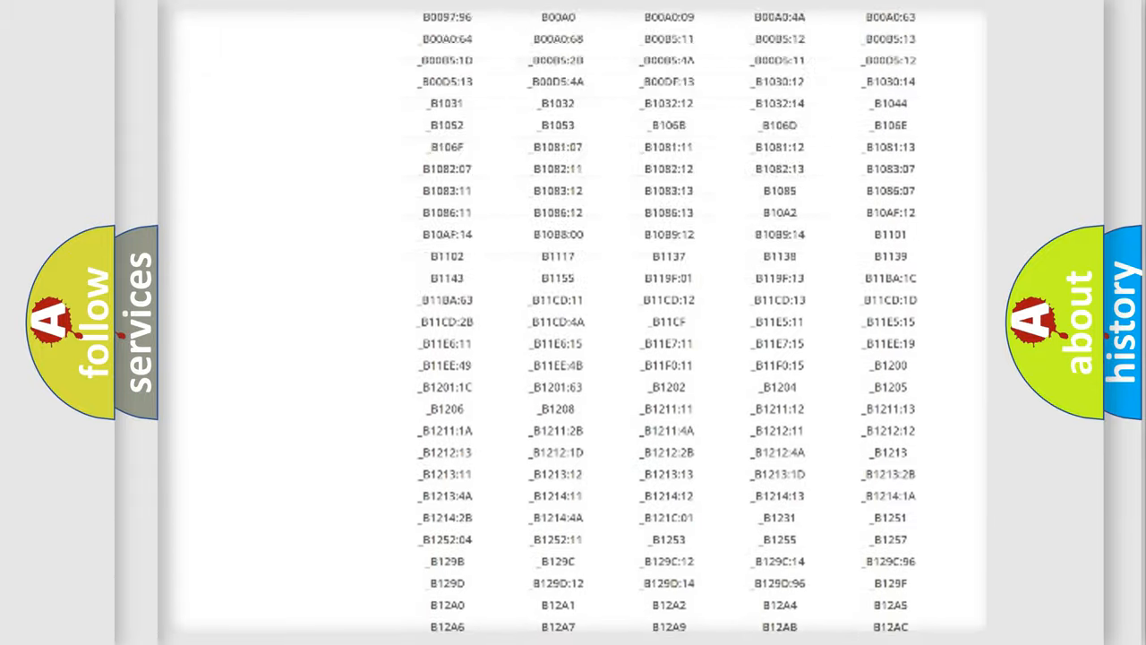
pyautogui.scroll(3)
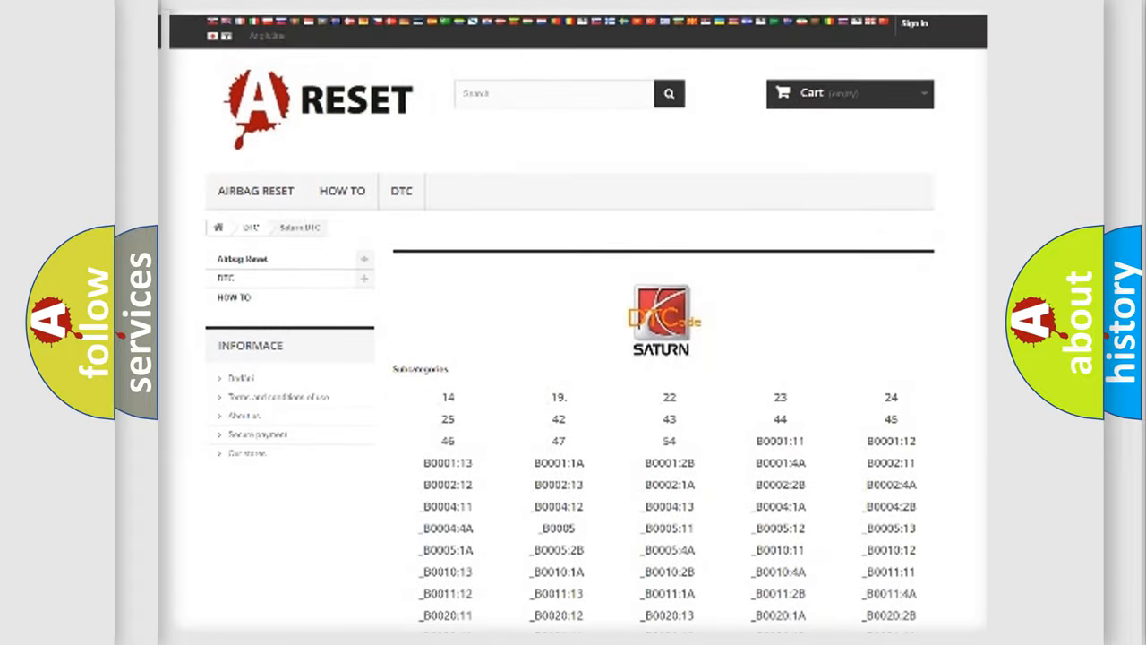